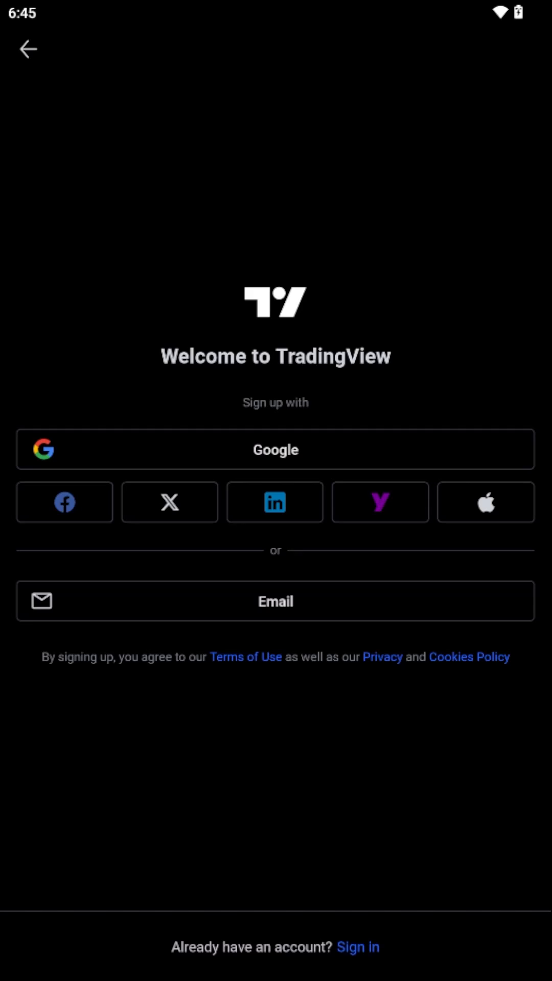
- Switch from sign-up to sign-in and choose the Email option, reaching the username/password form
click(358, 947)
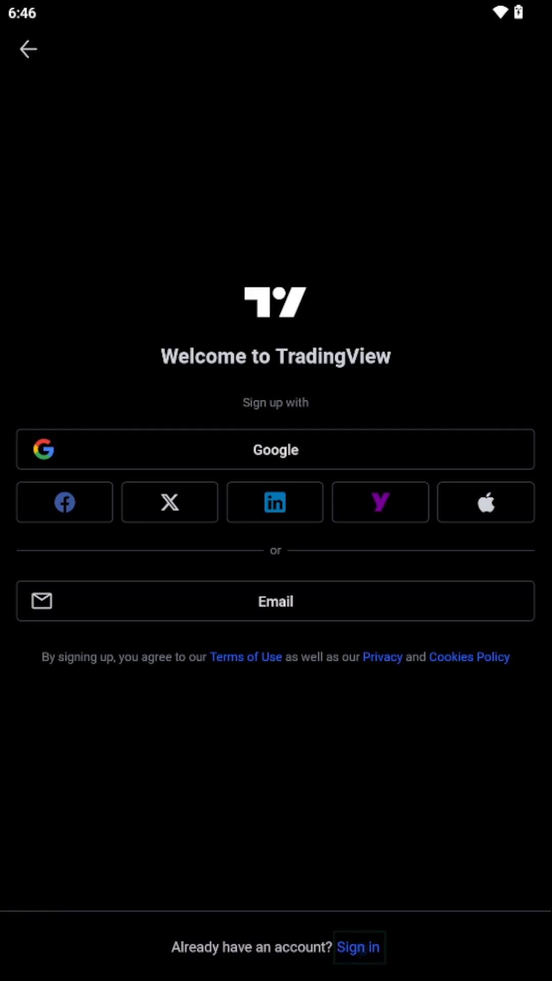
click(358, 946)
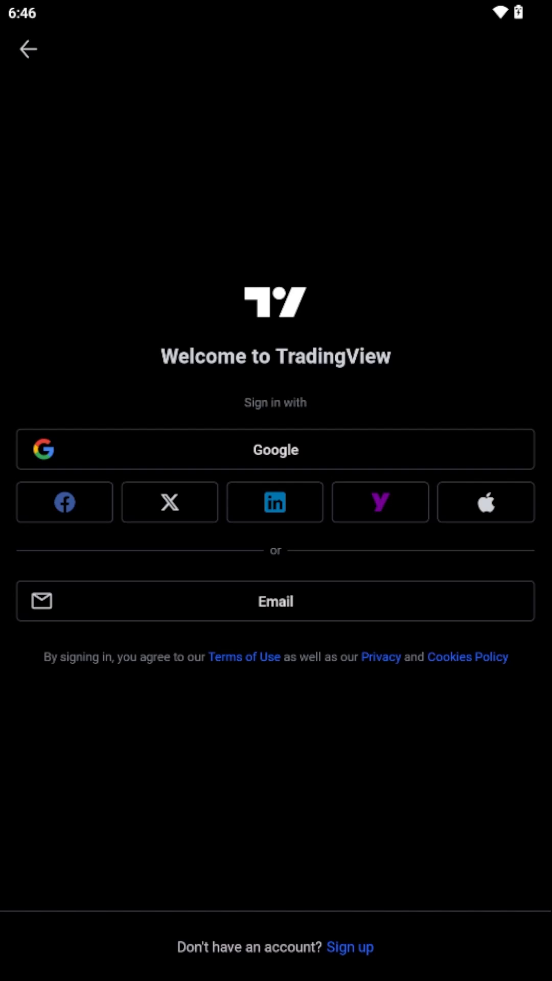
click(276, 601)
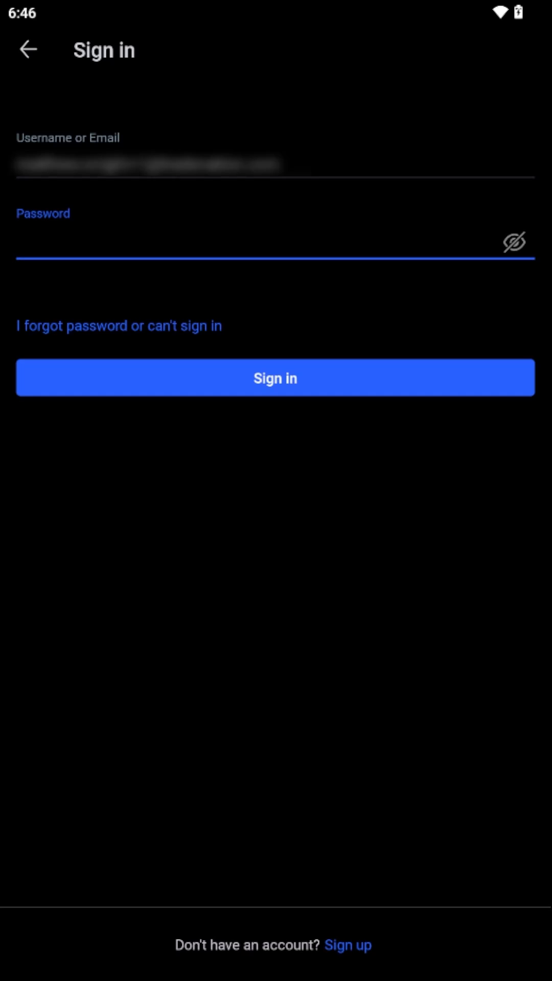
- Enter the account password and sign in, landing on the watchlist of indices and stocks
text(password)
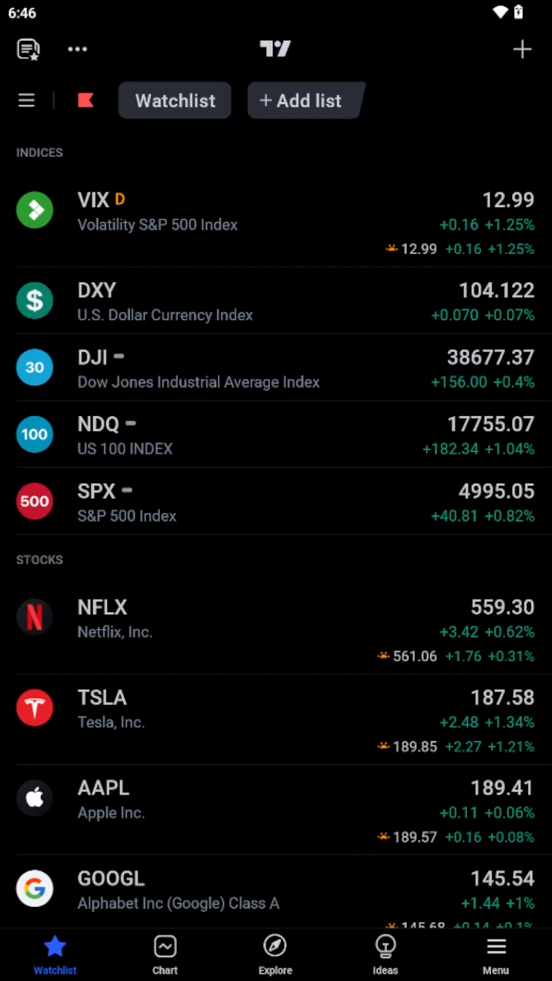
- Browse the Explore Markets overview and top stories, then move to the Ideas editors' picks feed
click(275, 948)
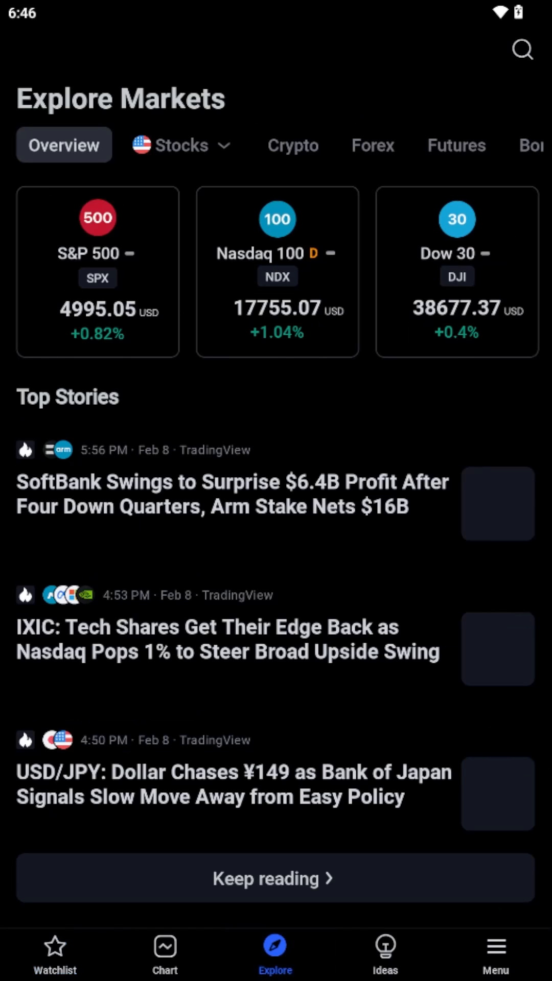
scroll(down, 3)
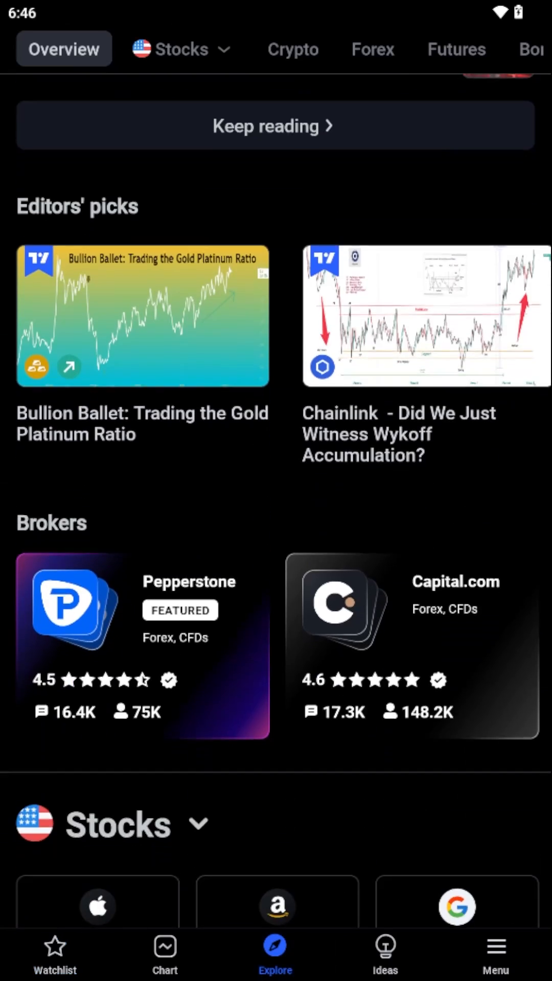
scroll(up, 3)
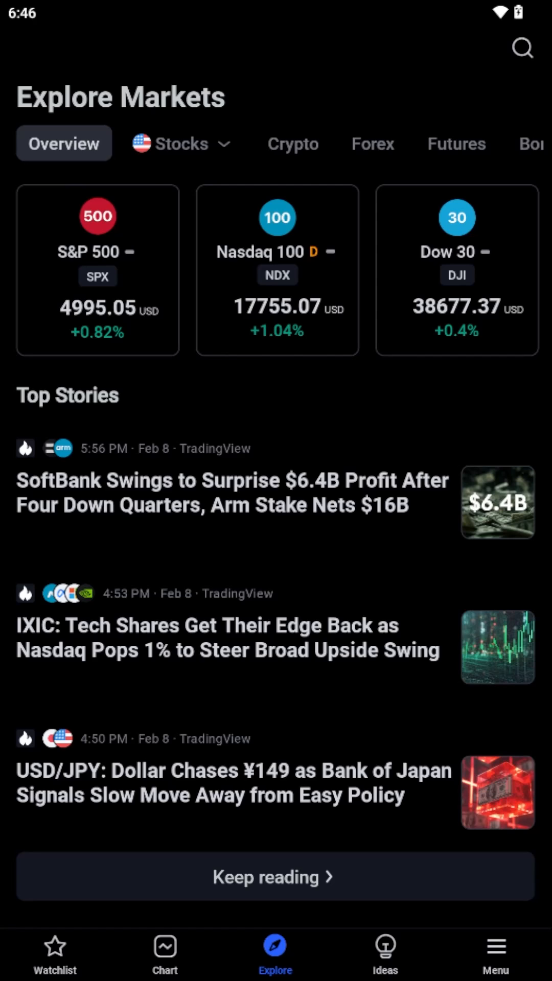
click(385, 951)
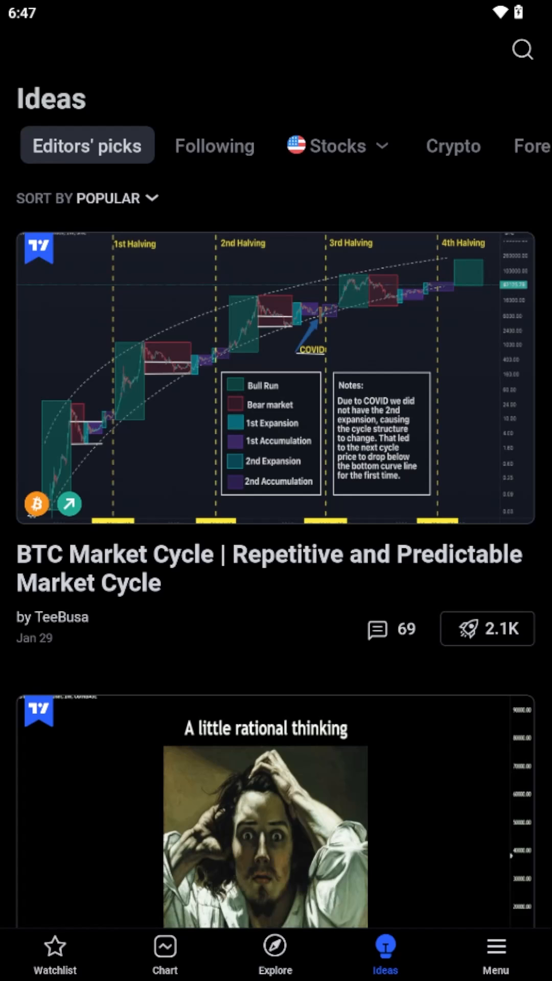
- View the S&P 500 chart and scroll the full watchlist, then start password recovery via 'I forgot password'
click(165, 954)
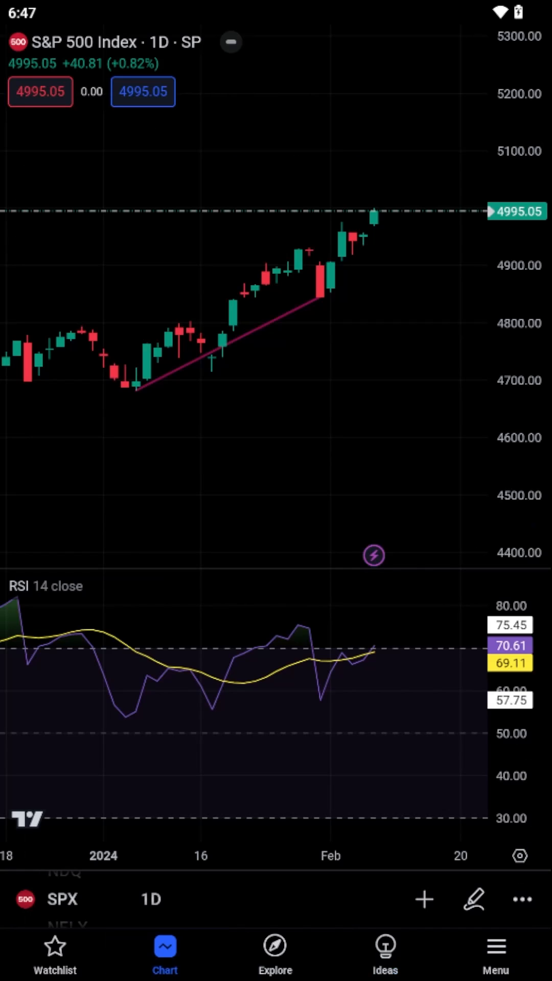
click(55, 951)
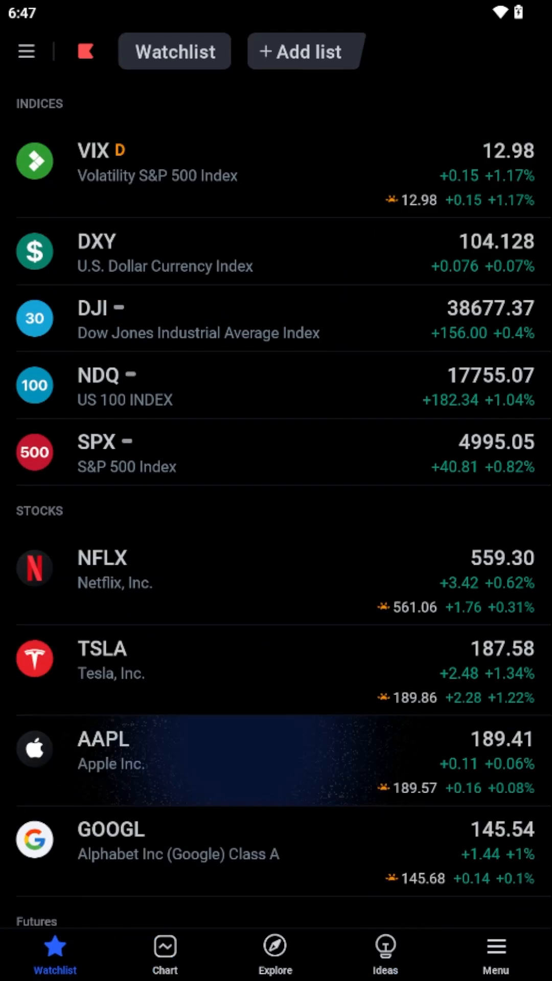
scroll(down, 3)
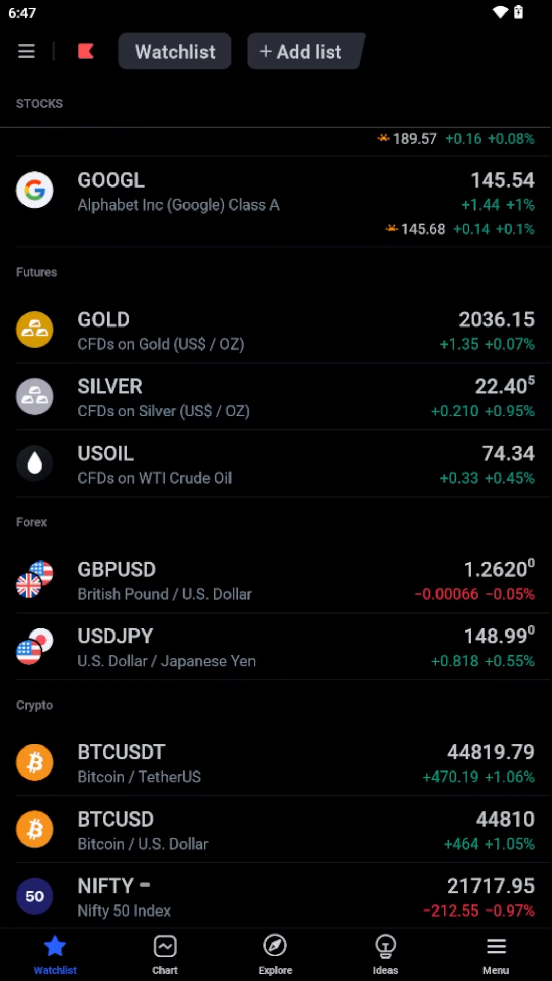
scroll(down, 3)
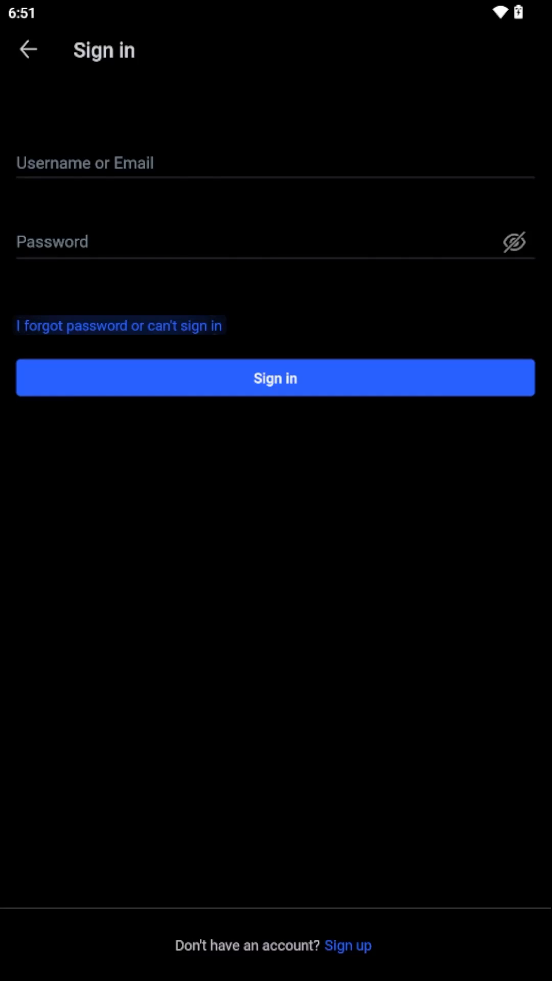
click(119, 325)
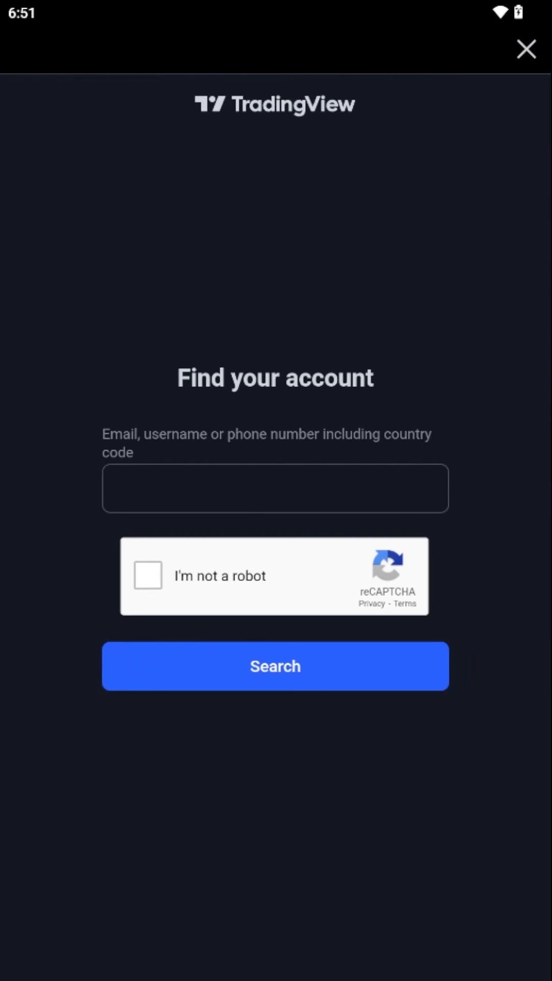